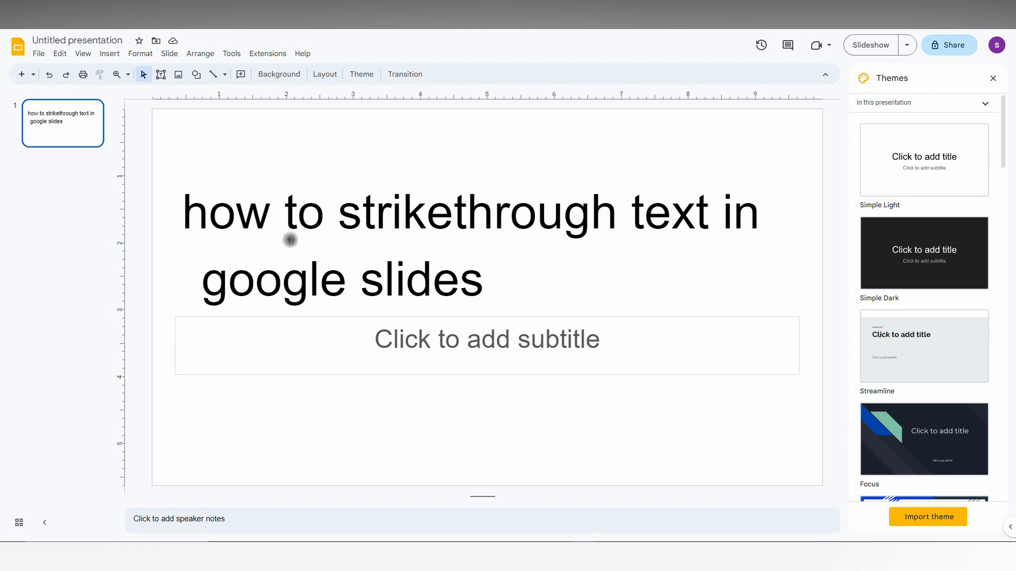
Select the word 'strikethrough' in the slide title text box
{"action": "double_click", "coordinate": [476, 212]}
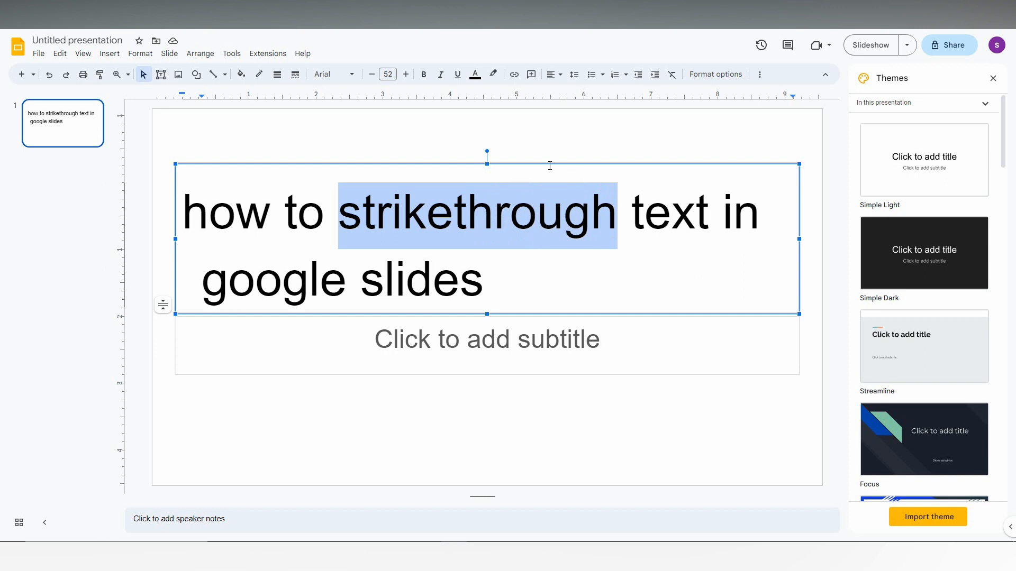
{"action": "mouse_move", "coordinate": [187, 74]}
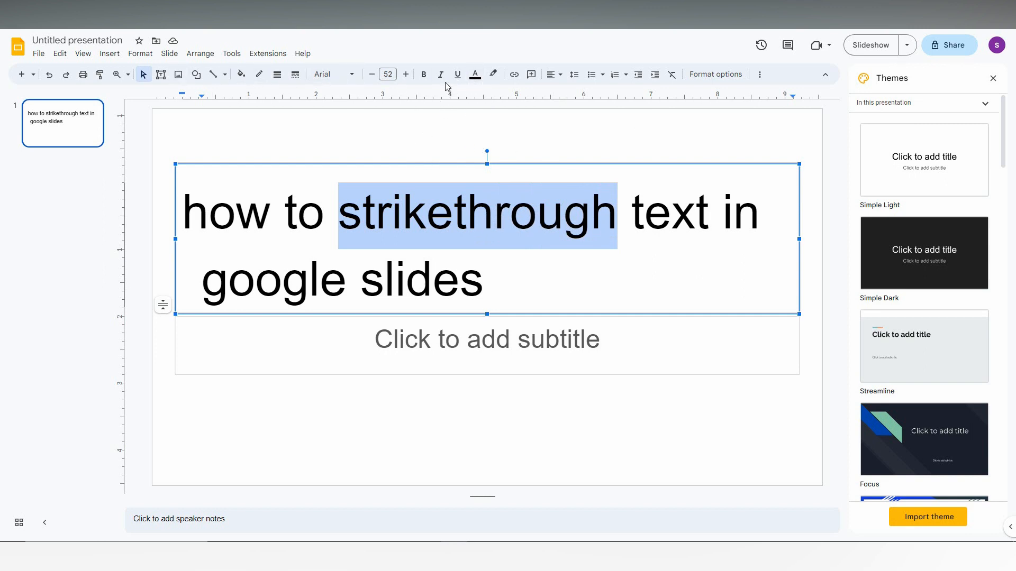
{"action": "mouse_move", "coordinate": [405, 74]}
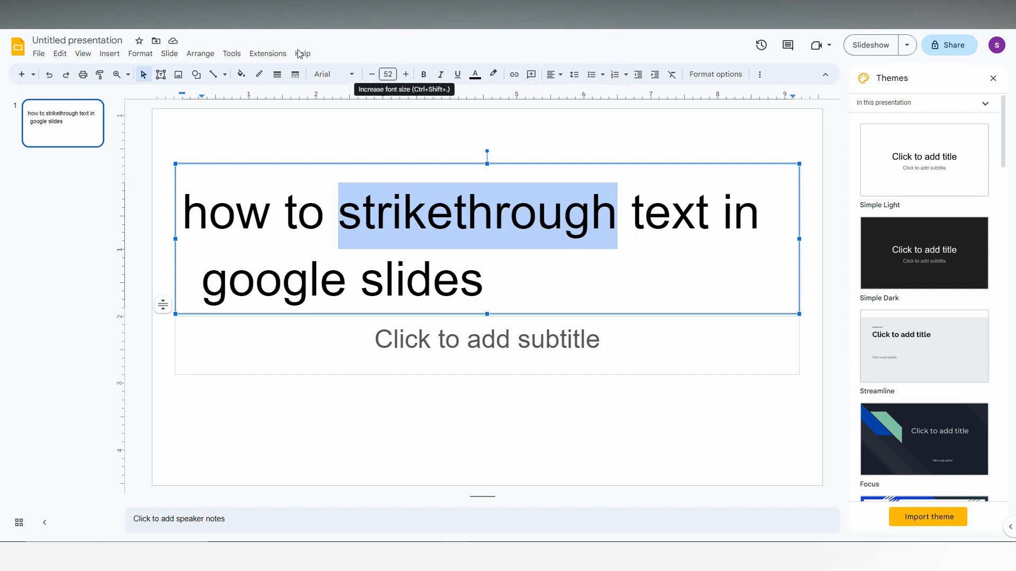
Apply Strikethrough from Format > Text to the selected word 'strikethrough'
{"action": "left_click", "coordinate": [140, 53]}
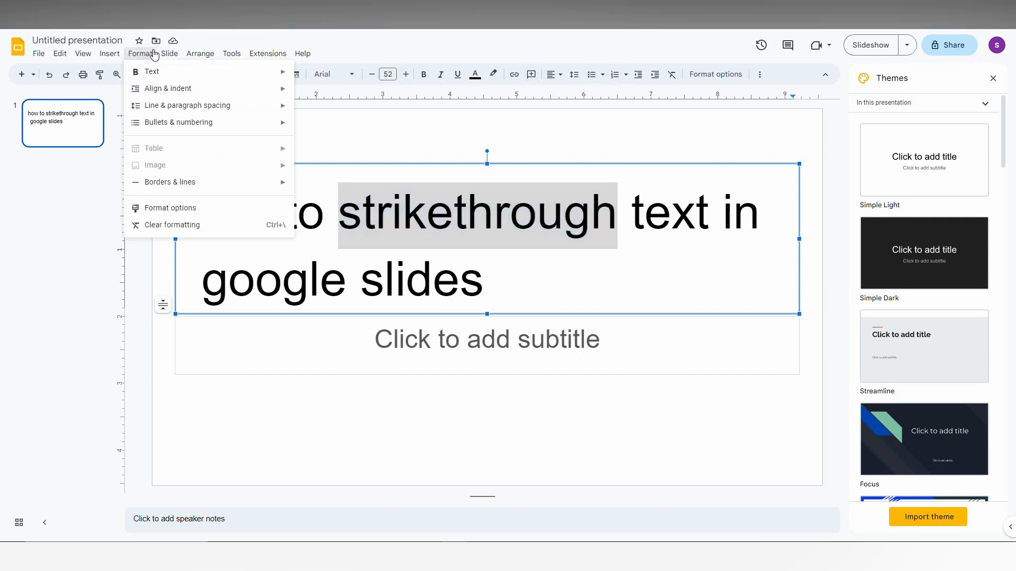
{"action": "left_click", "coordinate": [151, 71]}
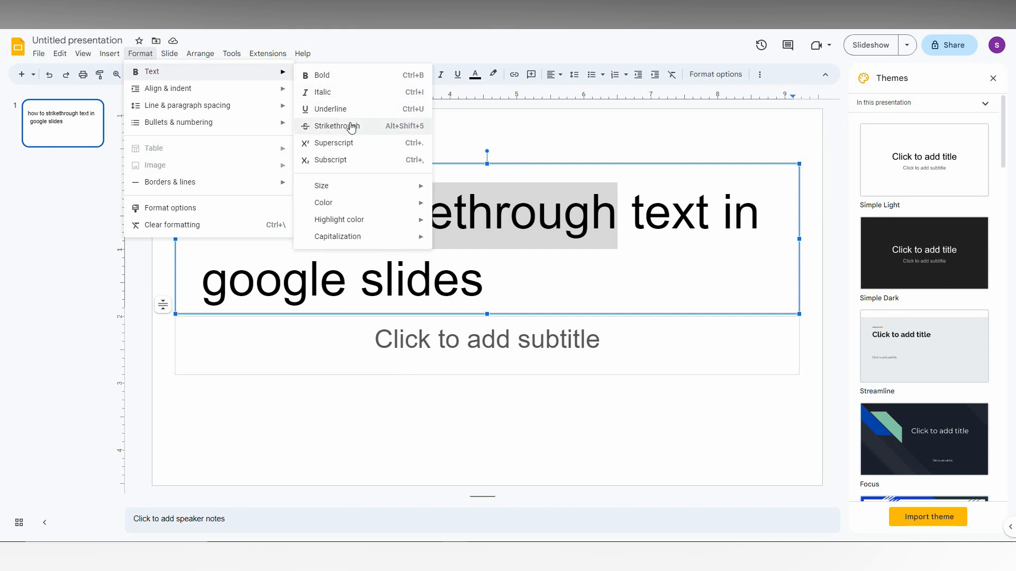
{"action": "mouse_move", "coordinate": [371, 134]}
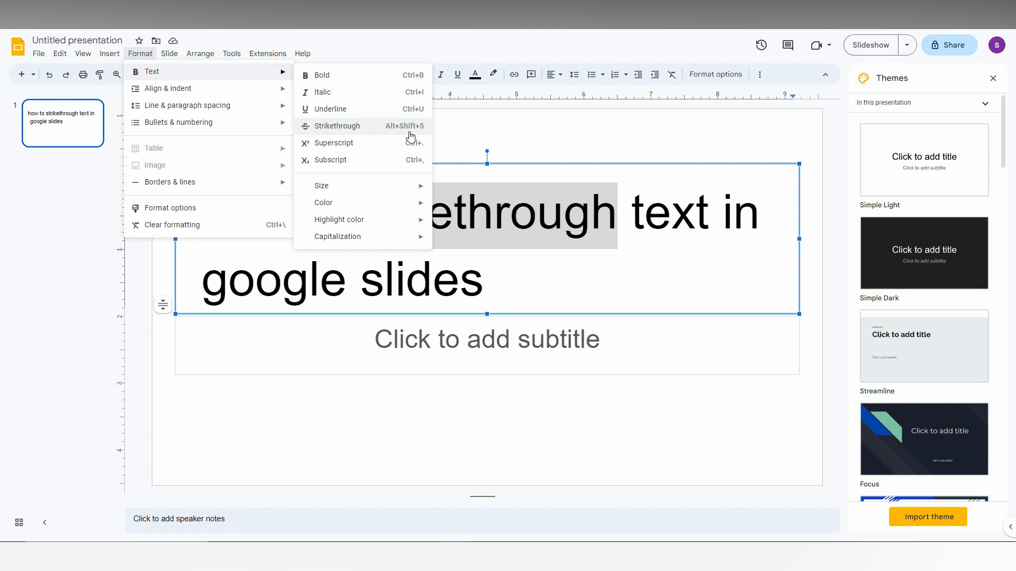
{"action": "mouse_move", "coordinate": [348, 127]}
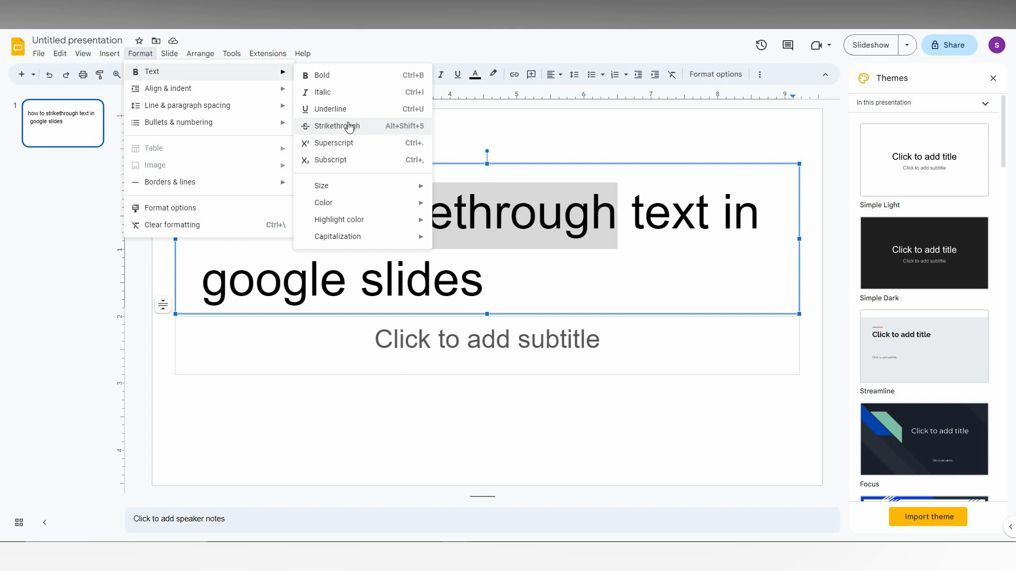
{"action": "left_click", "coordinate": [336, 126]}
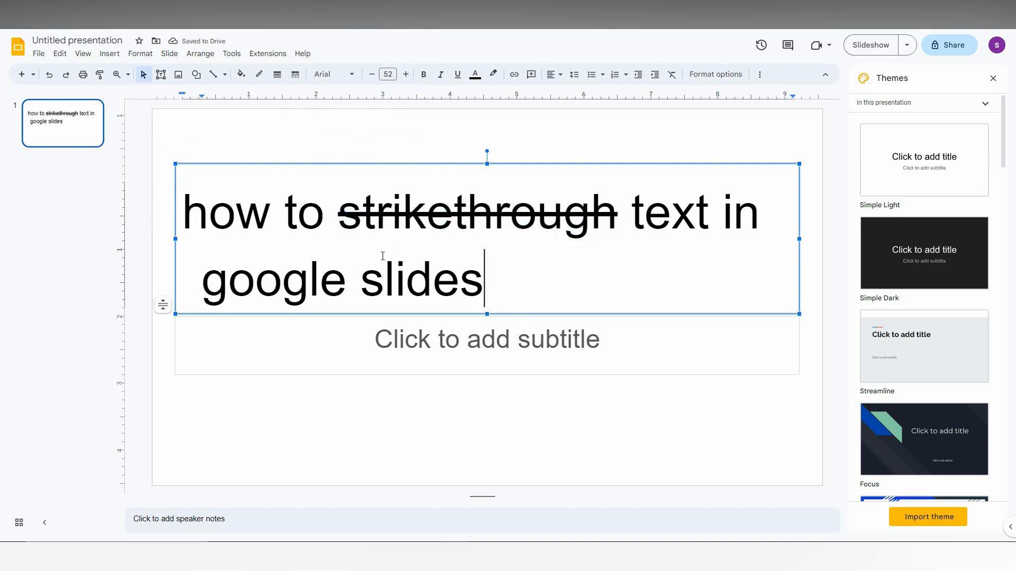
{"action": "mouse_move", "coordinate": [260, 161]}
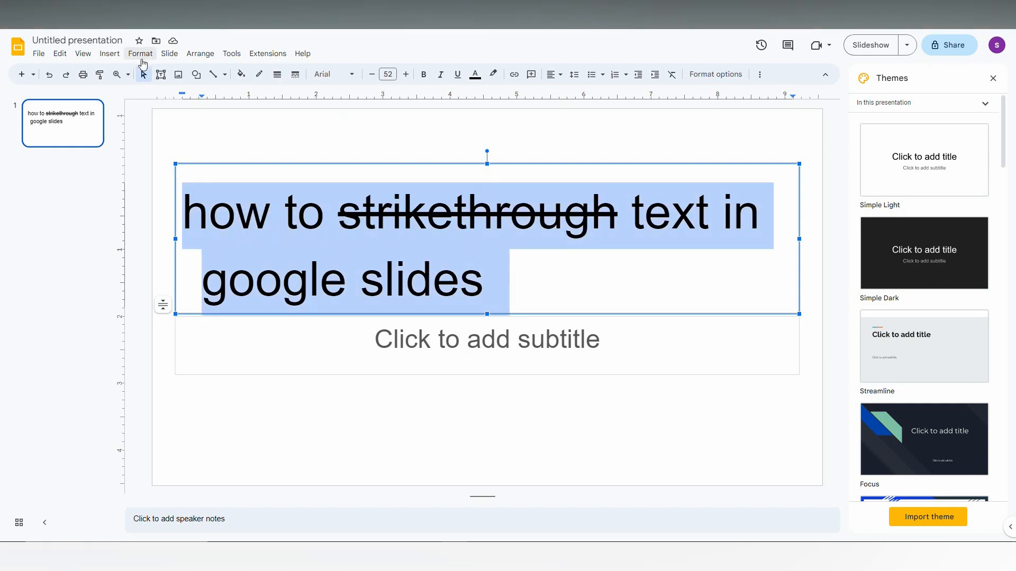
Apply Strikethrough to the whole title 'how to strikethrough text in google slides'
{"action": "left_click", "coordinate": [139, 53]}
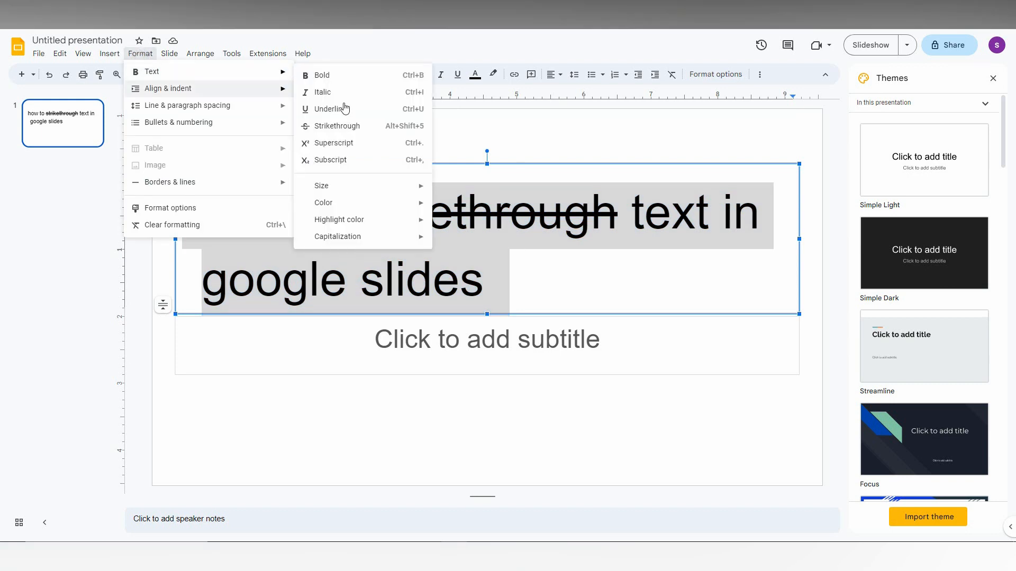
{"action": "left_click", "coordinate": [336, 125]}
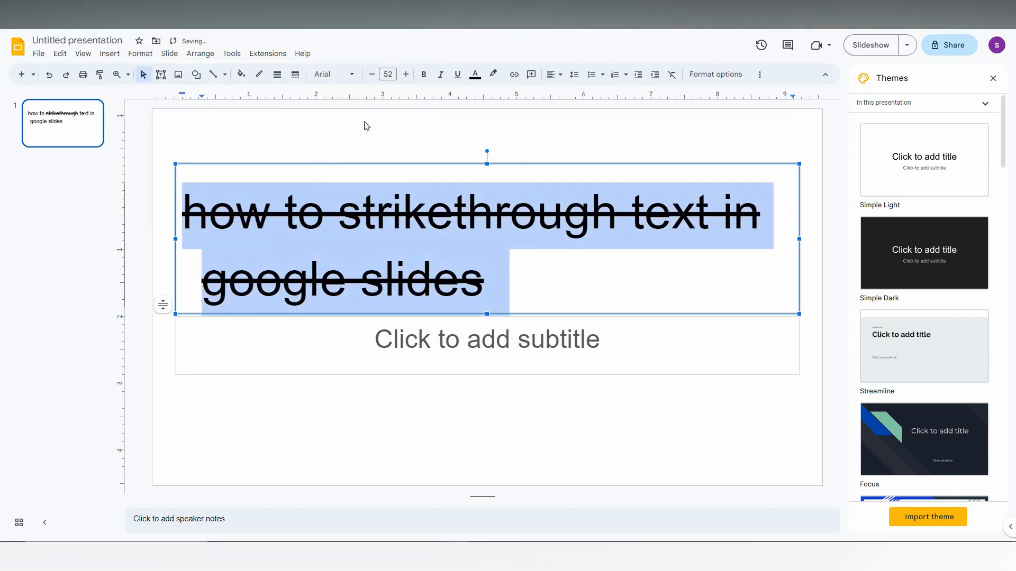